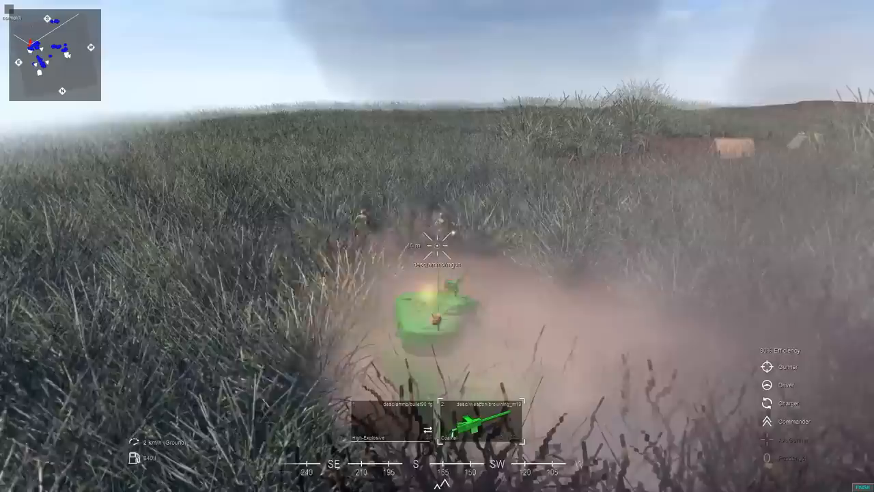
{"action": "left_click", "coordinate": [435, 245]}
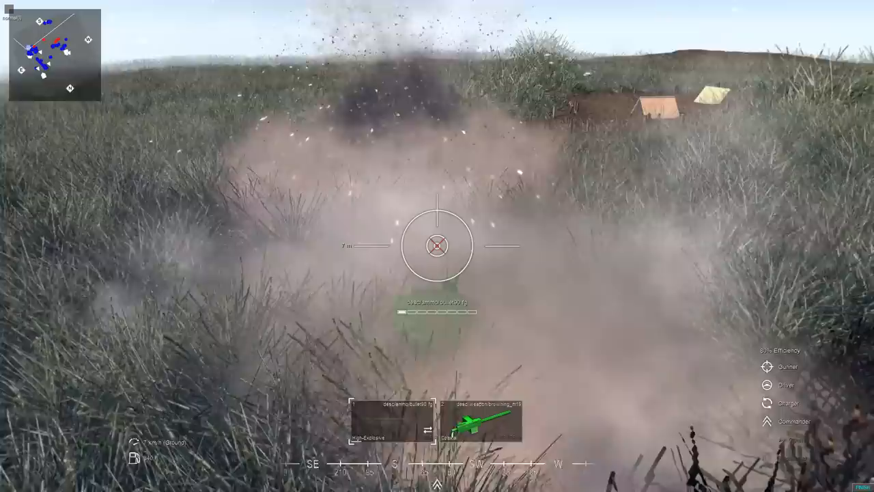